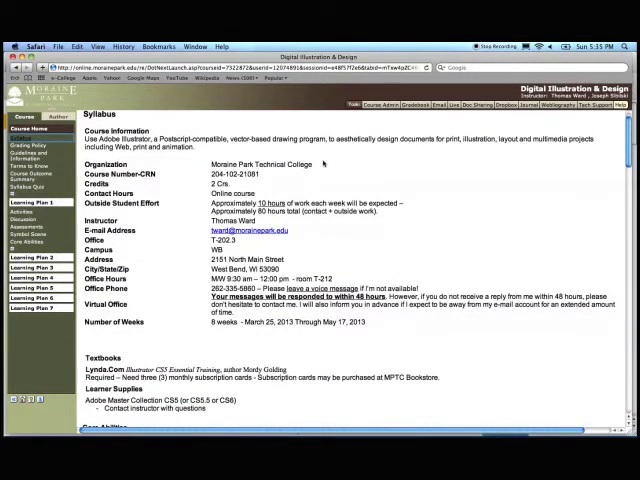
- Open the Syllabus Quiz, begin it, and proceed past the quiz reminders
{"action": "scroll", "scroll_direction": "down", "scroll_amount": 3}
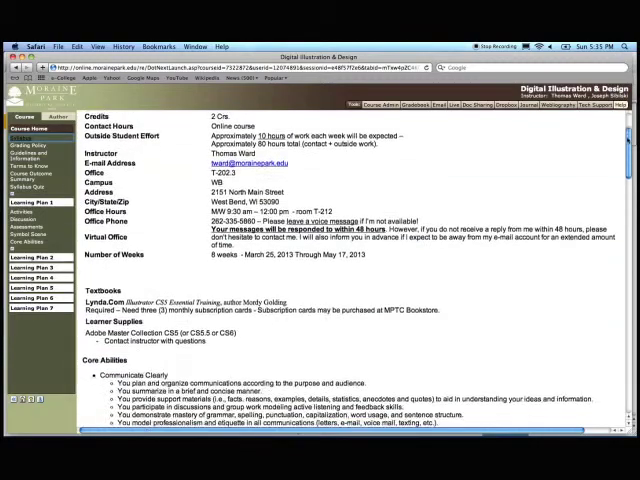
{"action": "scroll", "scroll_direction": "down", "scroll_amount": 3}
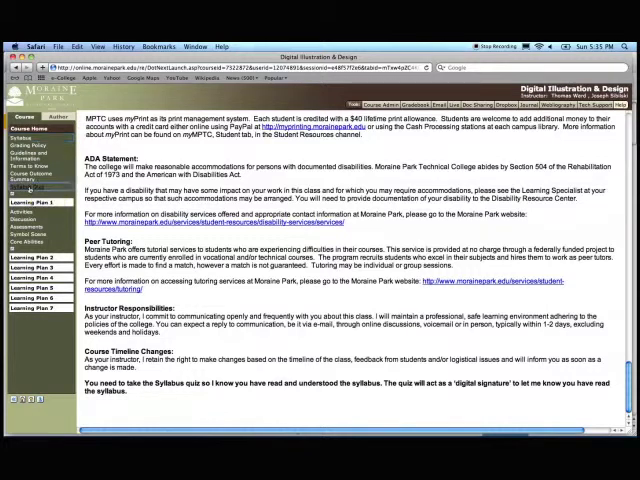
{"action": "left_click", "coordinate": [30, 188]}
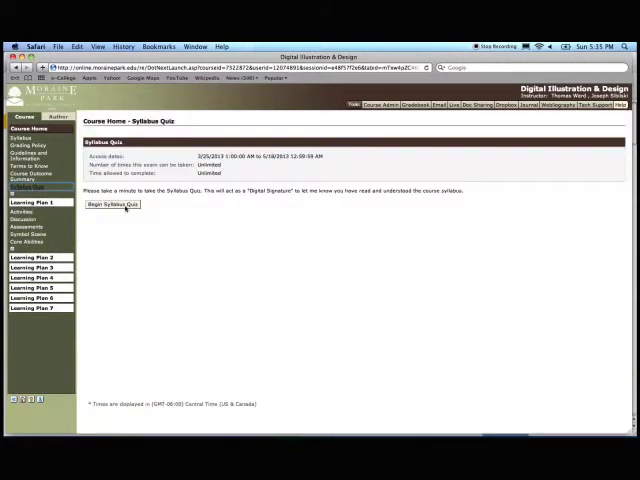
{"action": "left_click", "coordinate": [113, 205]}
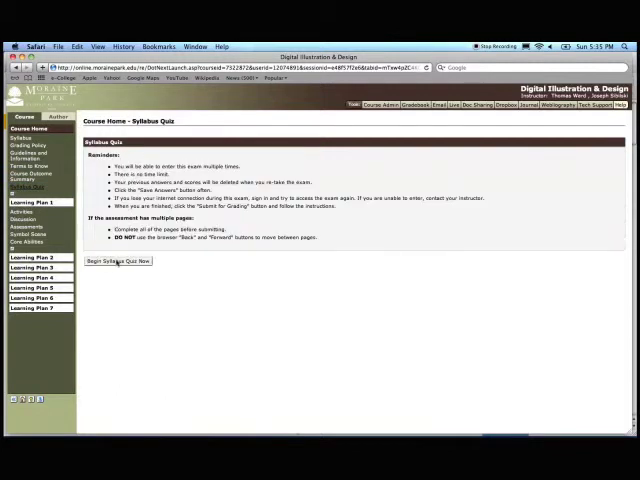
{"action": "left_click", "coordinate": [119, 261]}
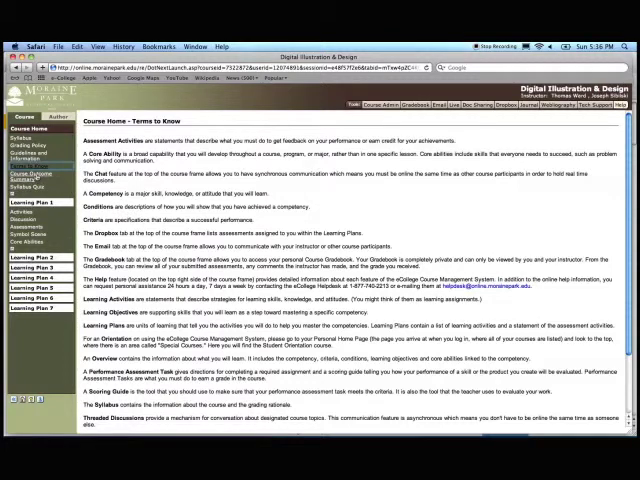
- Open the Learning Plan 1: Selections and Symbols overview page from the course menu
{"action": "left_click", "coordinate": [35, 172]}
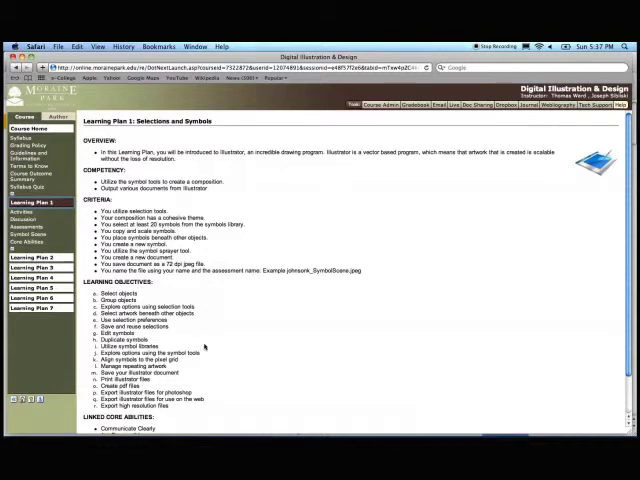
- Scroll down Learning Plan 1 to the Linked Core Abilities list
{"action": "scroll", "scroll_direction": "down", "scroll_amount": 3}
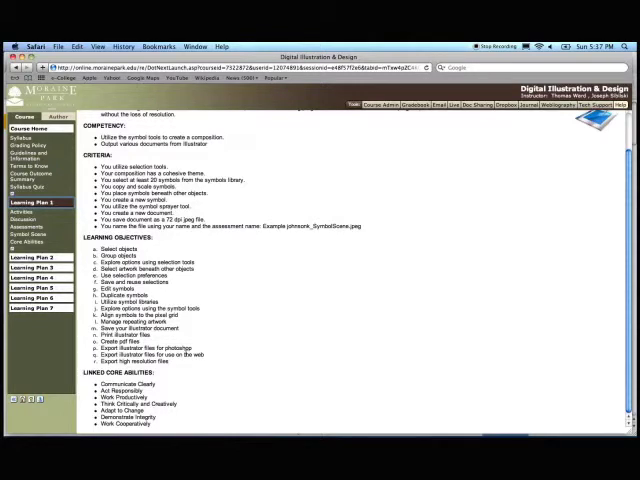
{"action": "mouse_move", "coordinate": [195, 331]}
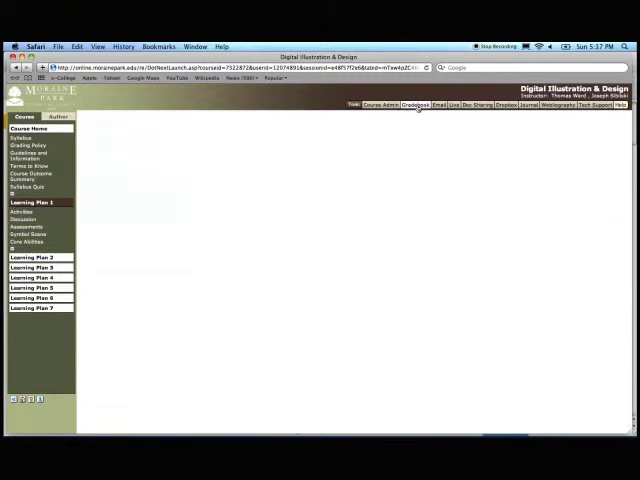
- Open the Email tool from the Tools bar
{"action": "left_click", "coordinate": [415, 104]}
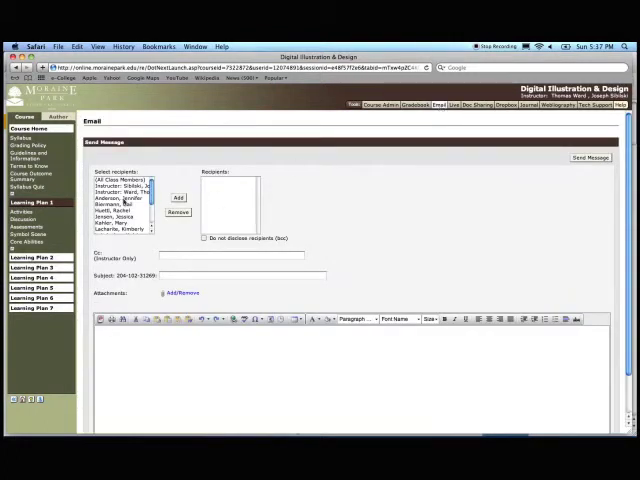
- Add an instructor from Select recipients to the email's recipient list
{"action": "left_click", "coordinate": [120, 193]}
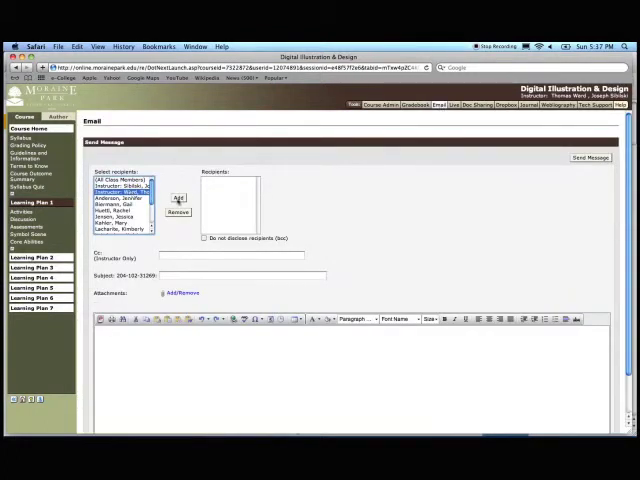
{"action": "left_click", "coordinate": [191, 197]}
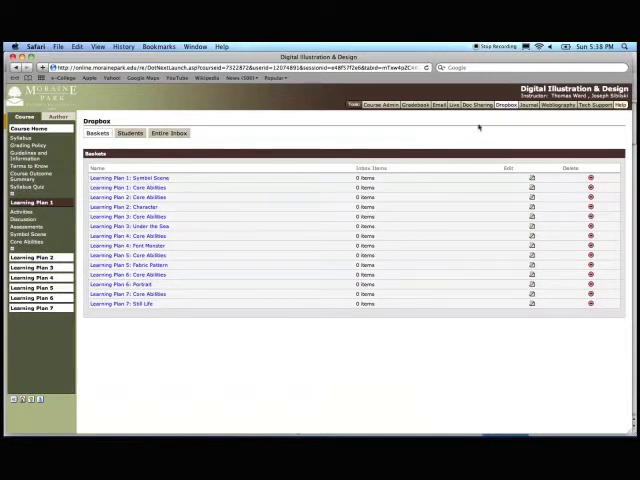
- Open the Webliography with its two Pattern Tutorial link entries
{"action": "left_click", "coordinate": [478, 104]}
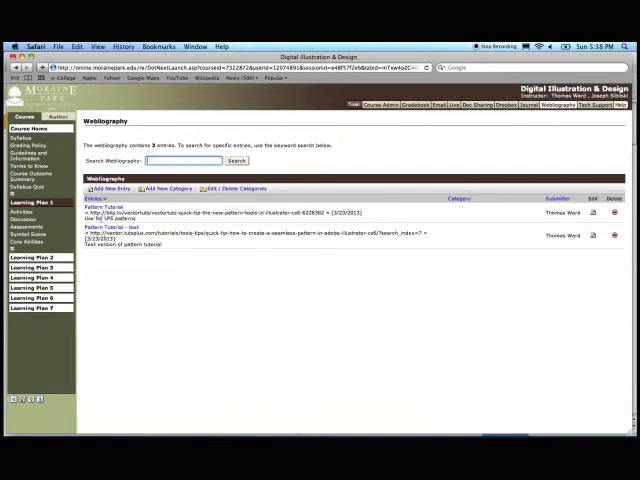
{"action": "mouse_move", "coordinate": [98, 227]}
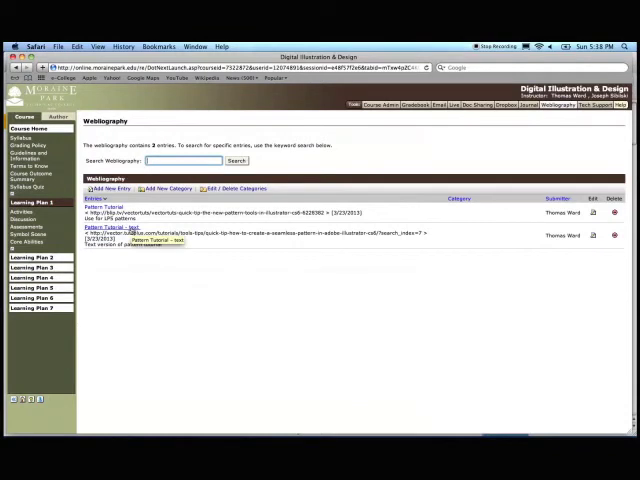